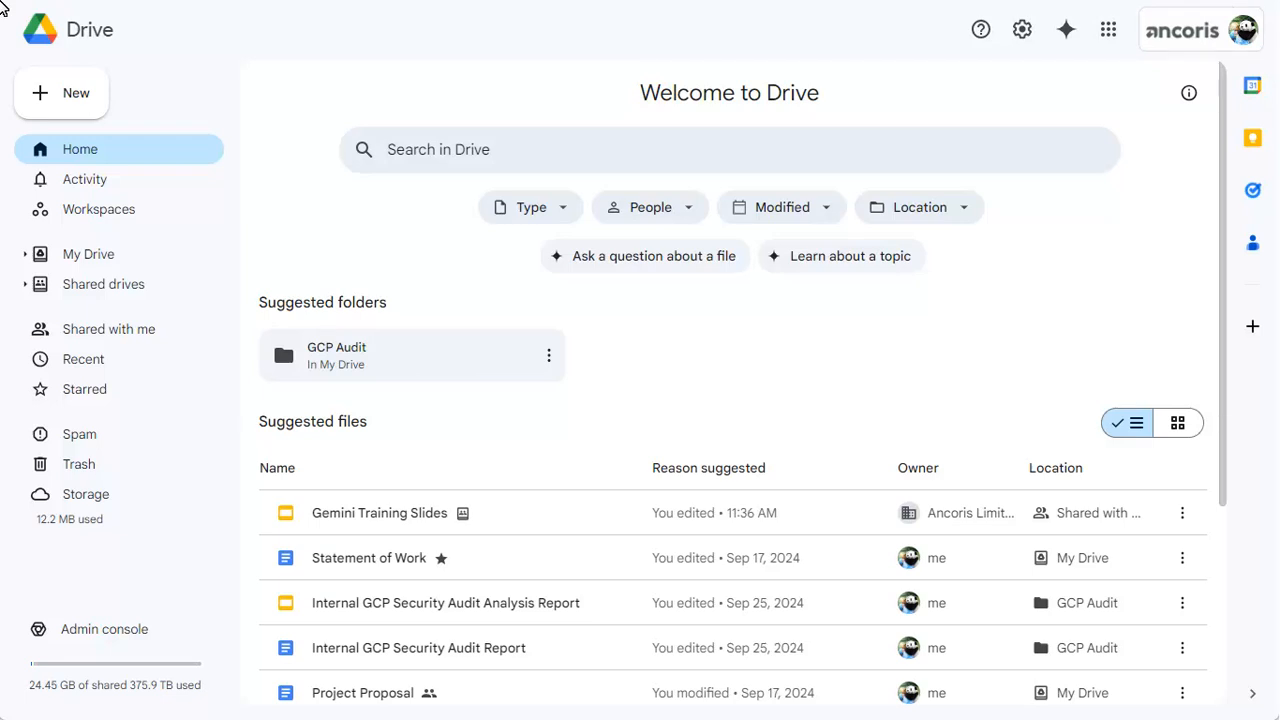
Step: Create a blank Google Form from Drive and have Gemini generate a training feedback form
click(61, 92)
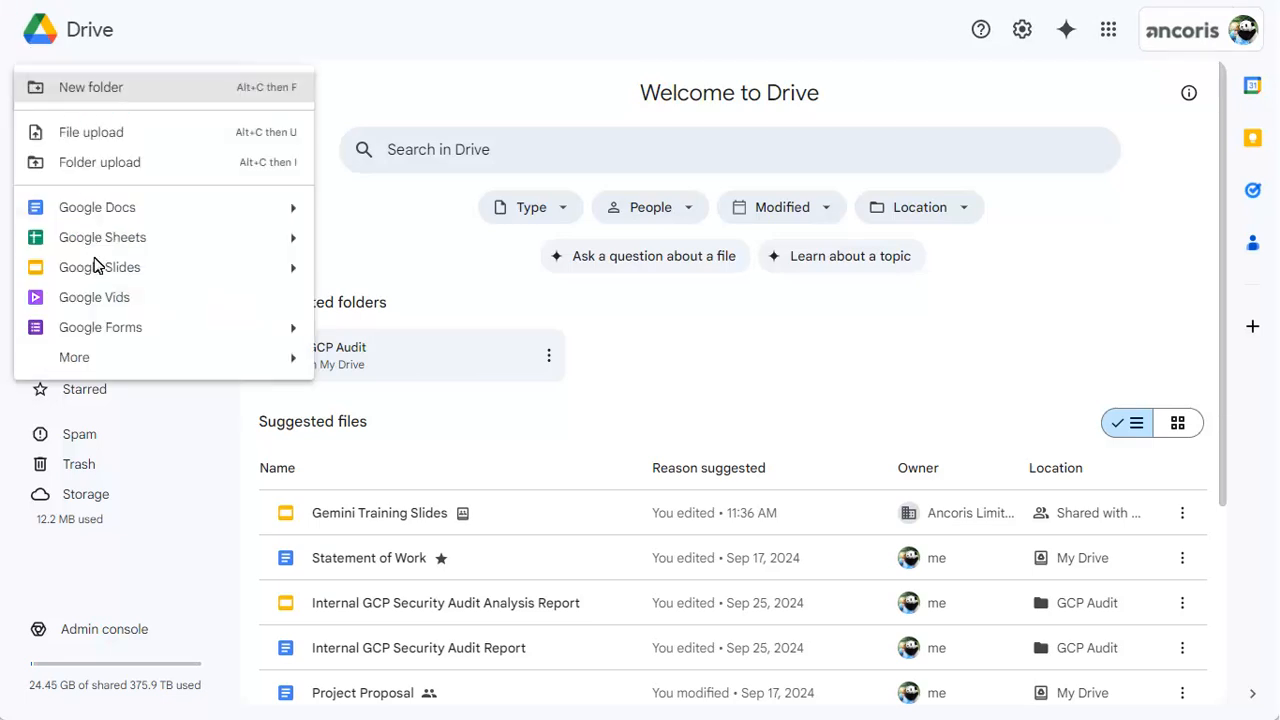
click(100, 327)
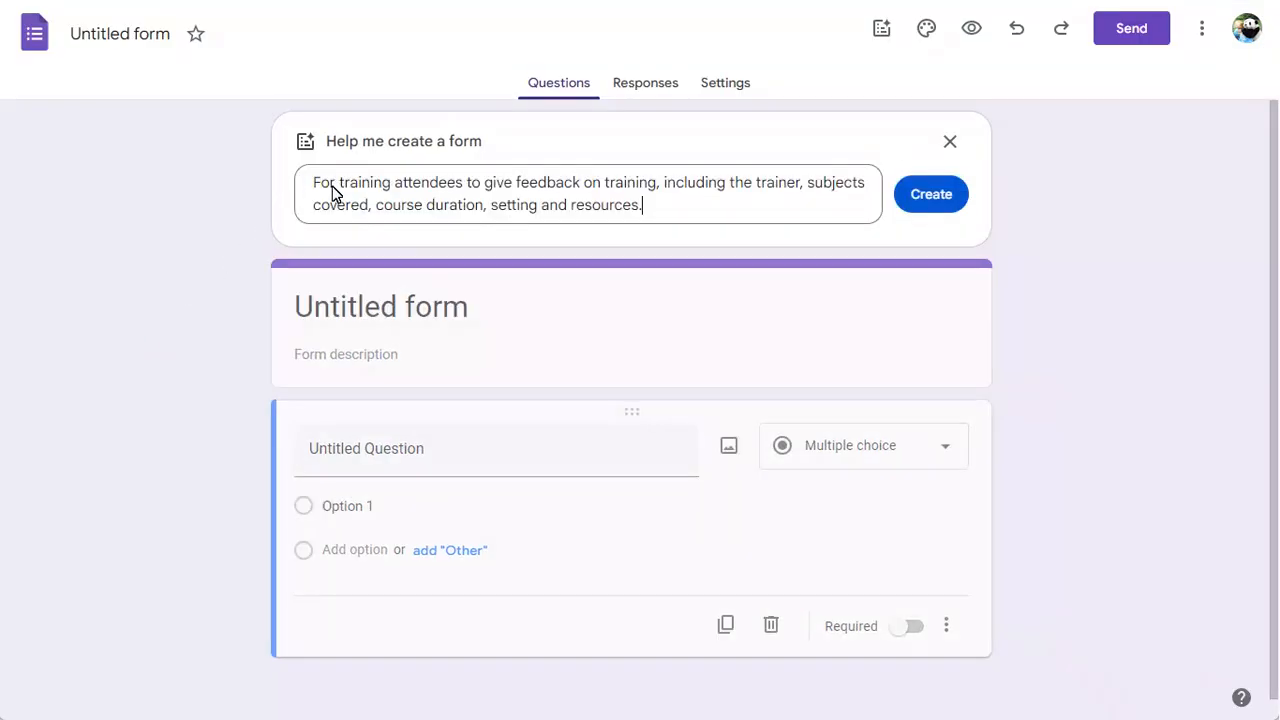
click(930, 194)
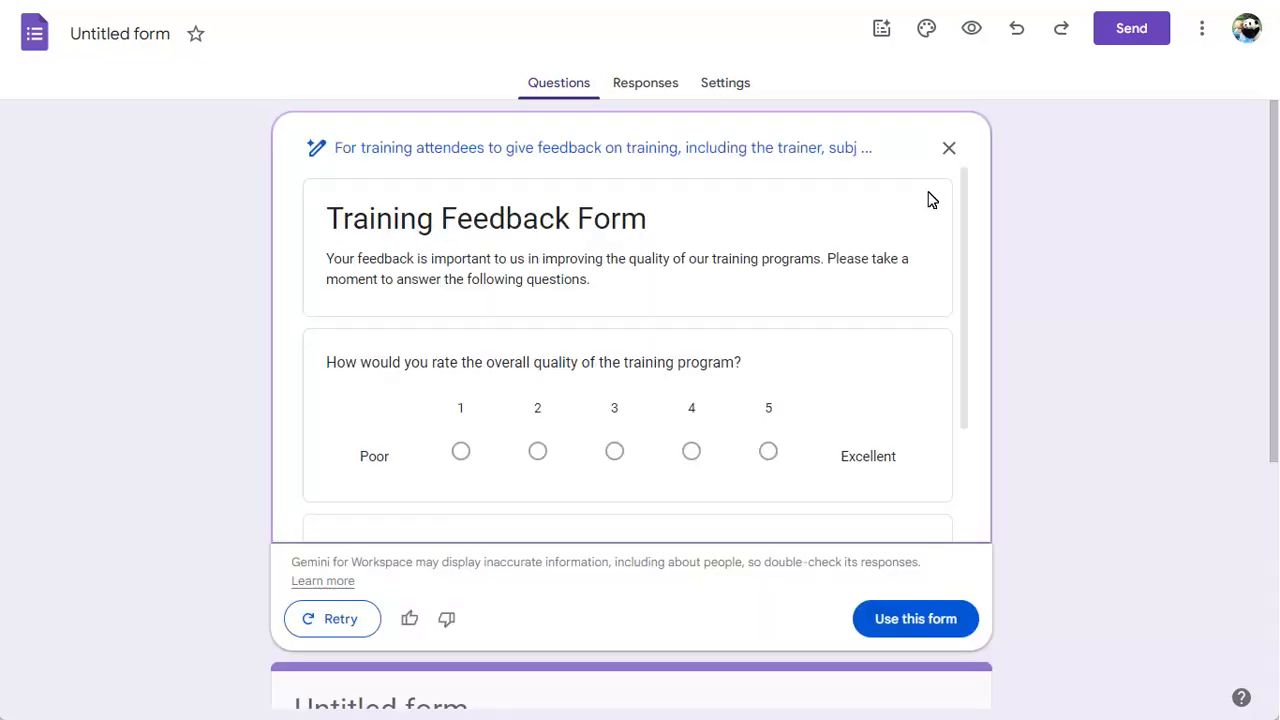
mouse_move(933, 218)
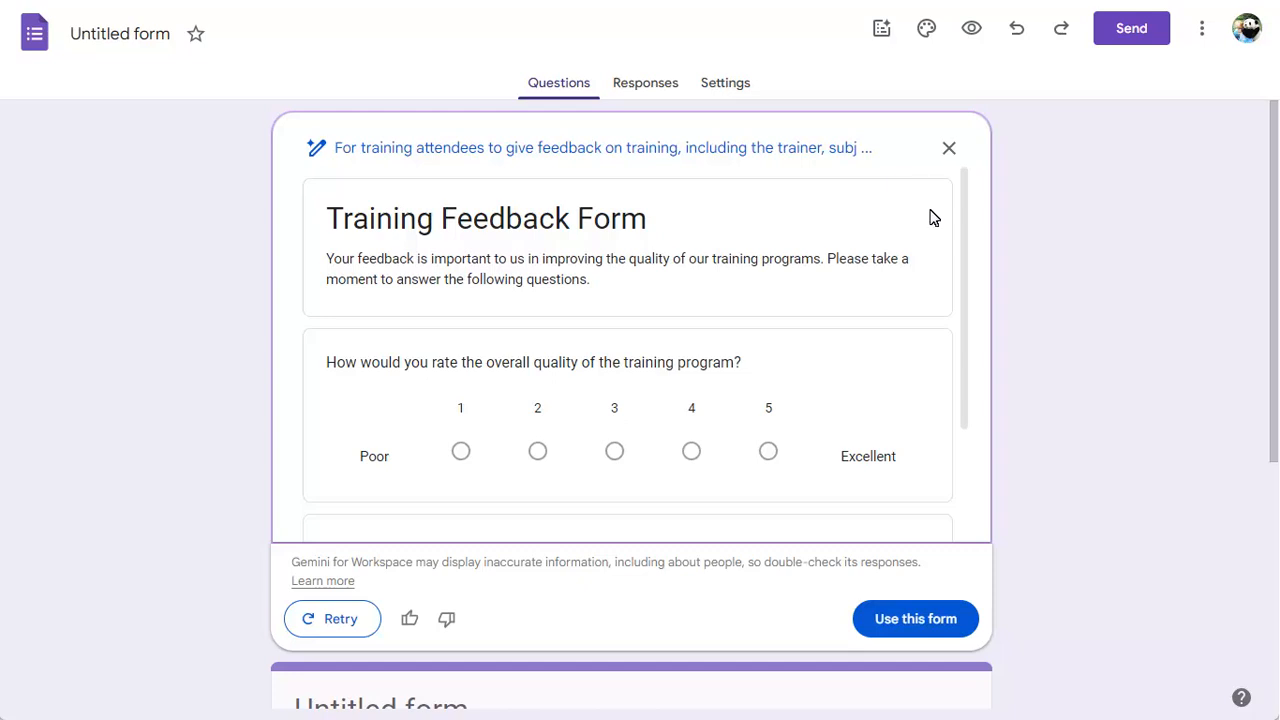
Step: Scroll through Gemini's draft to review the trainer, relevance, duration and environment questions
scroll(down, 3)
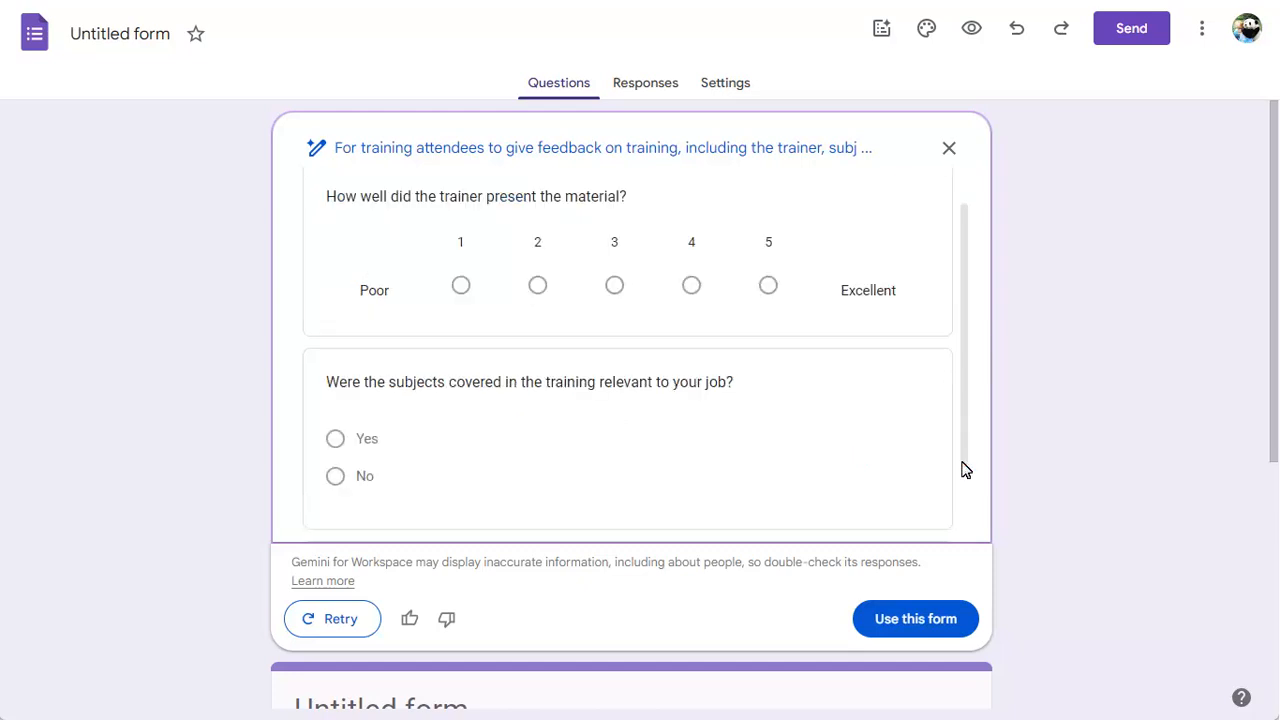
mouse_move(920, 480)
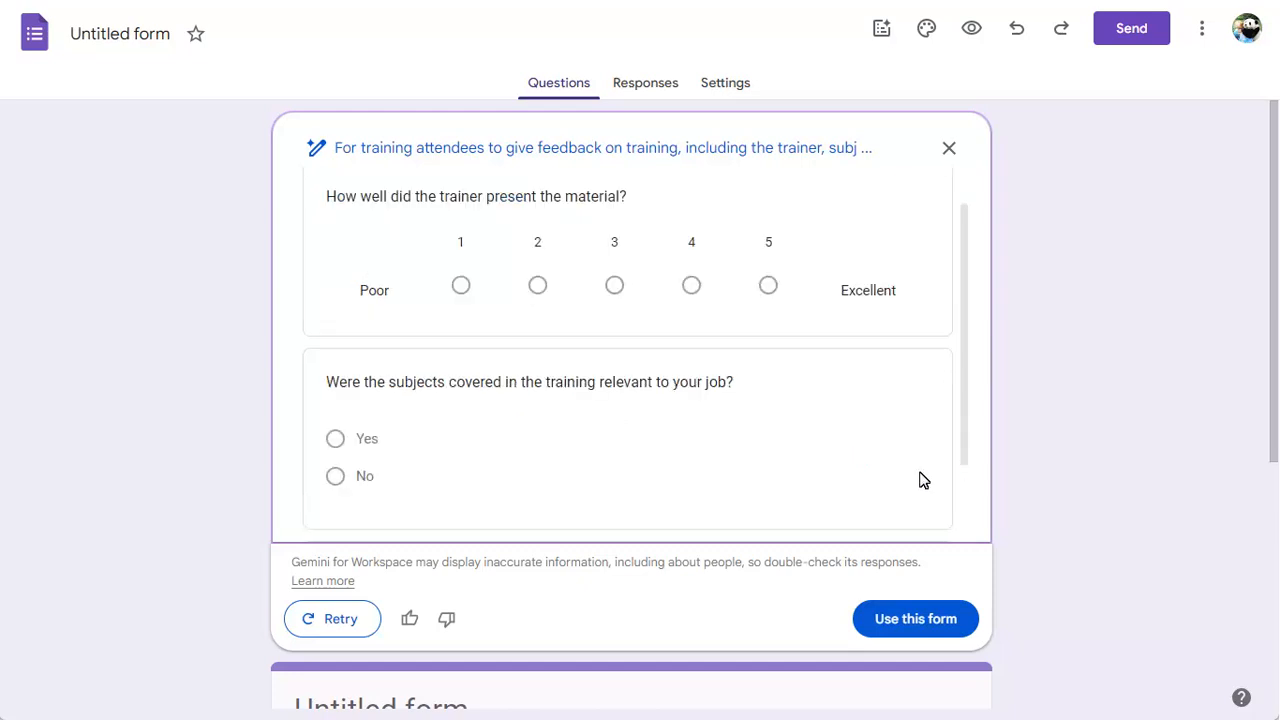
scroll(down, 3)
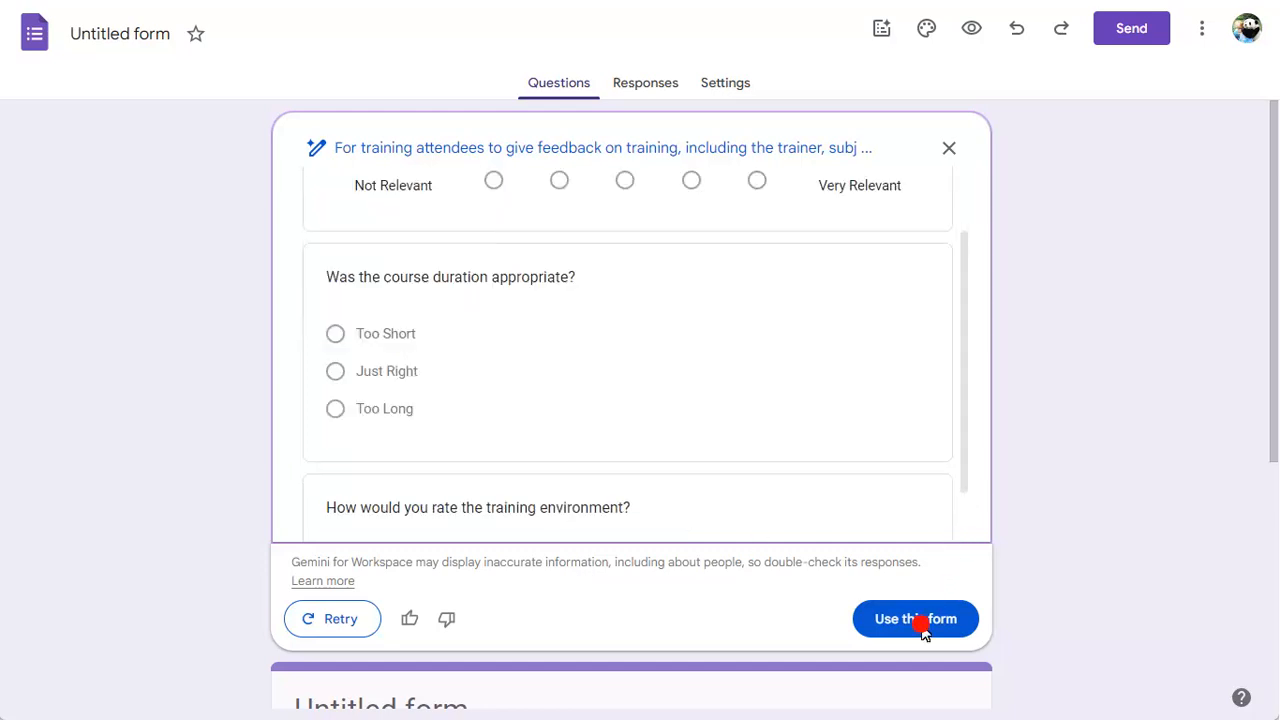
Step: Adopt the Gemini draft as the Training Feedback Form and open its respondent preview
click(915, 618)
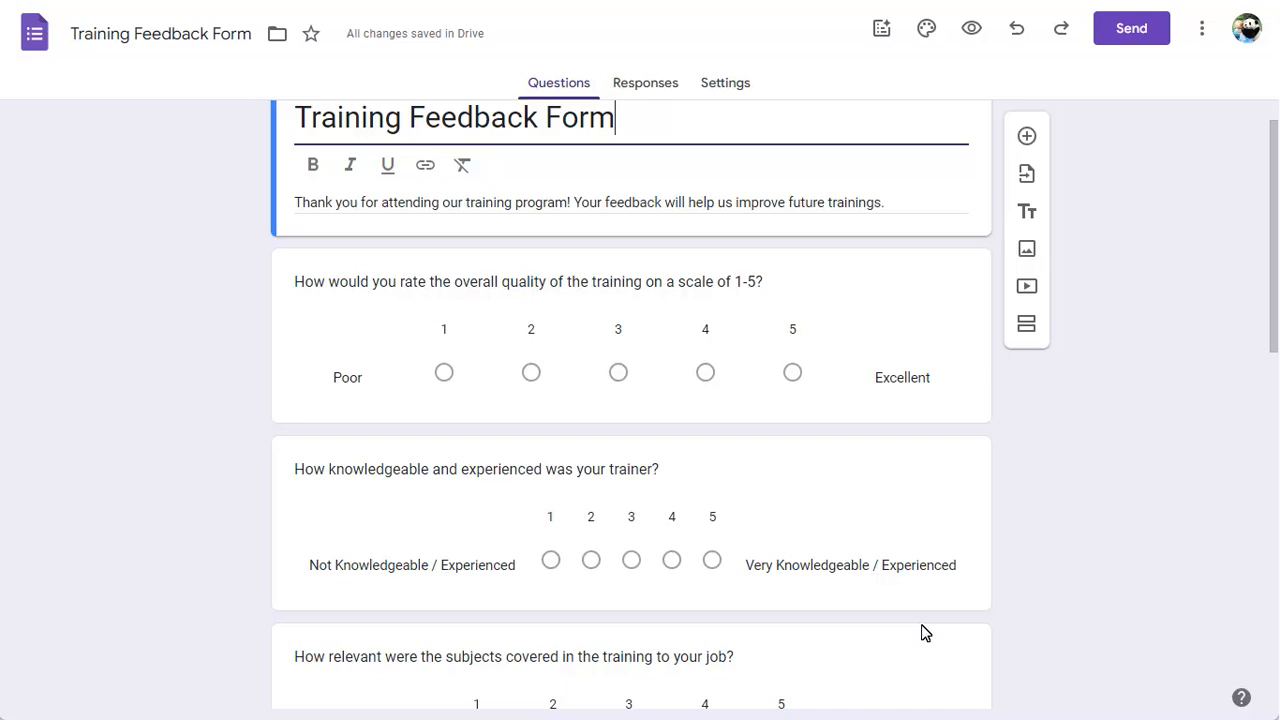
mouse_move(1017, 591)
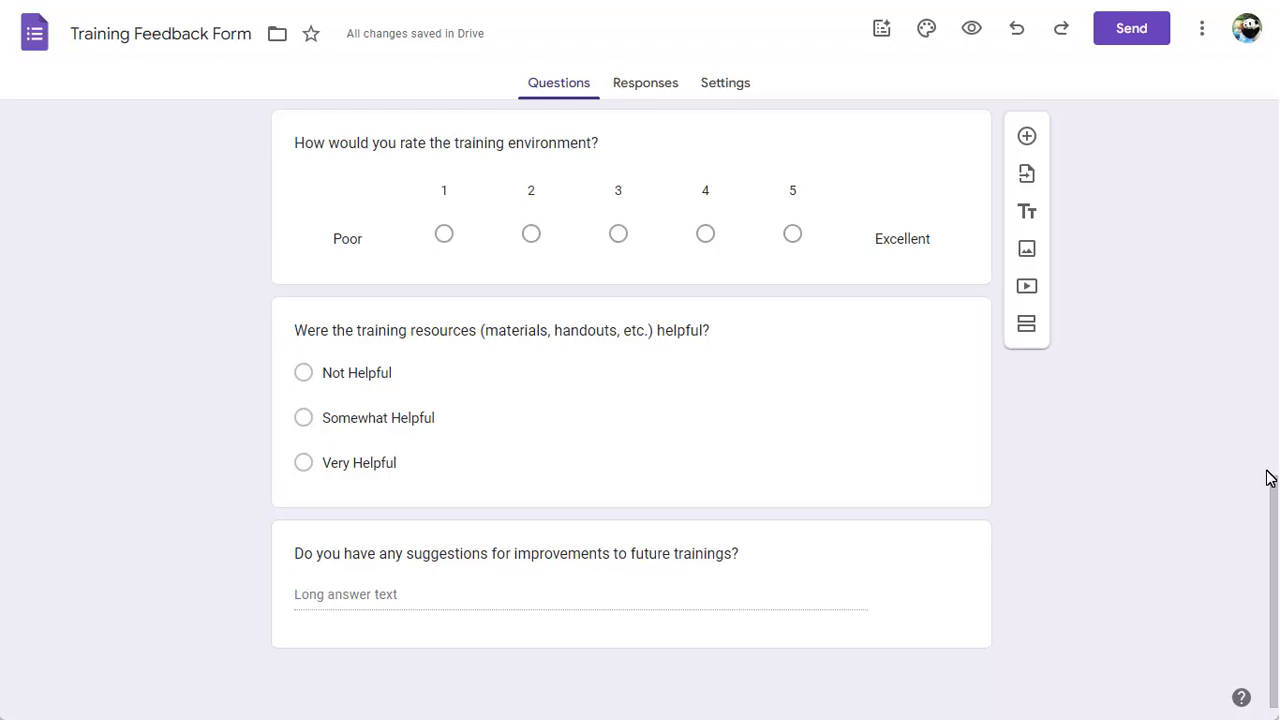
click(971, 28)
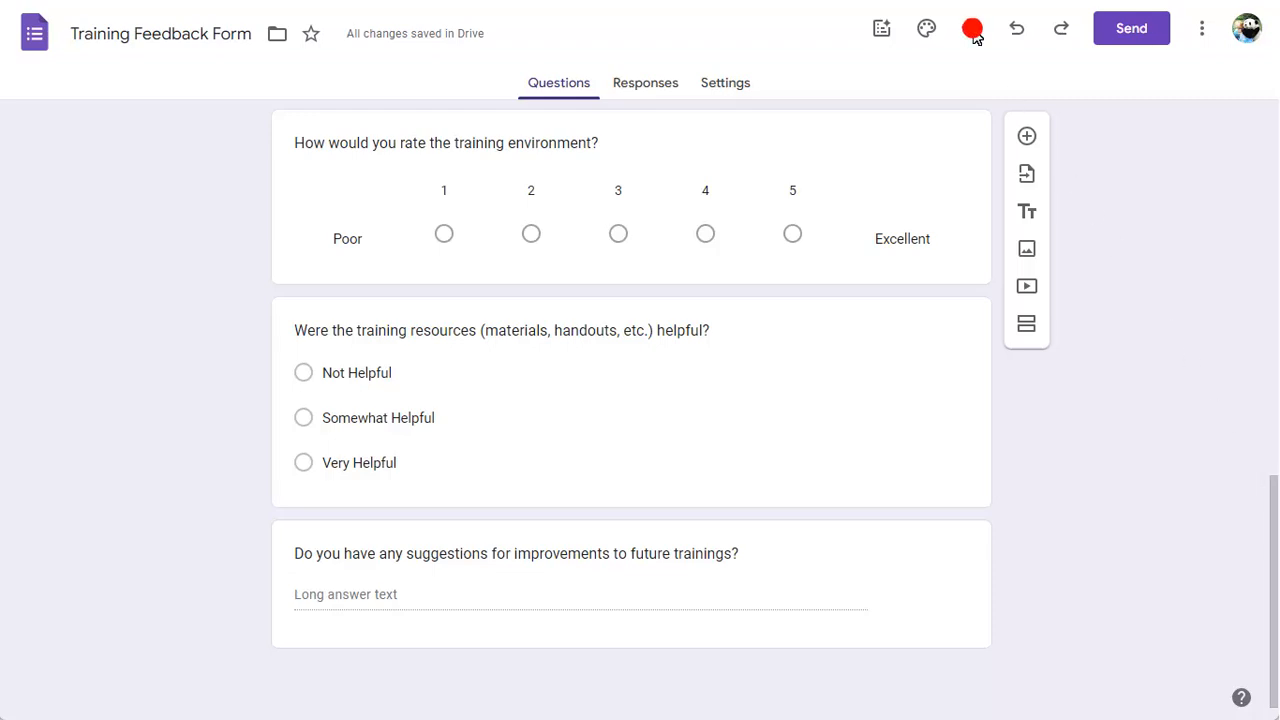
click(972, 28)
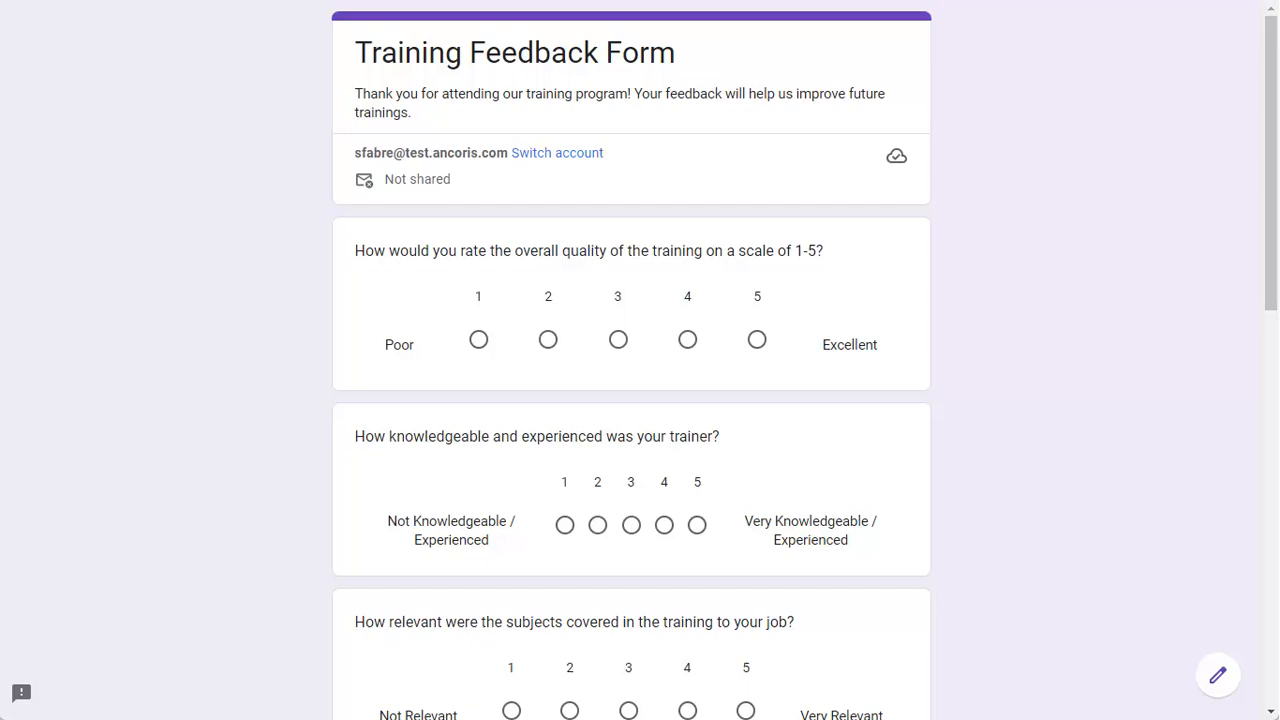